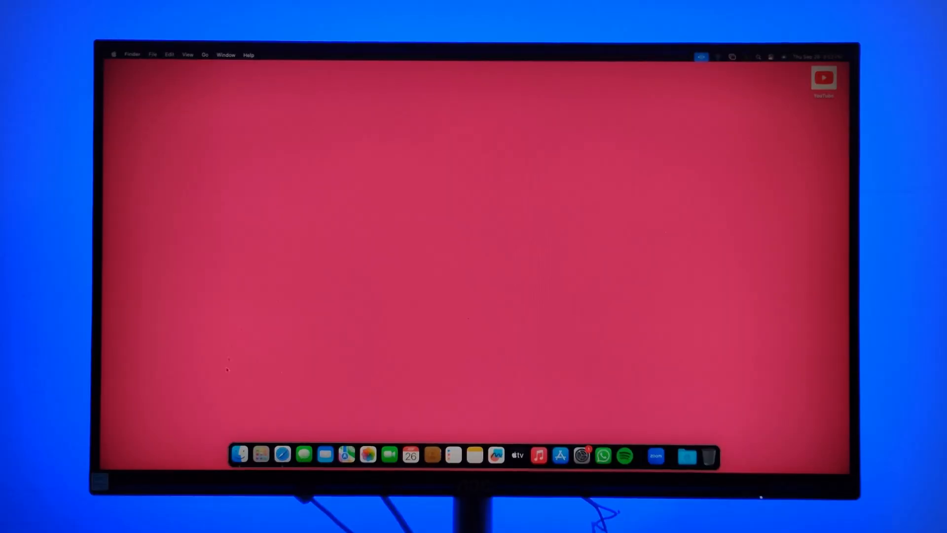
Launch Safari, go to Google and search for 'opencore configurator'
{"action": "left_click", "coordinate": [282, 465]}
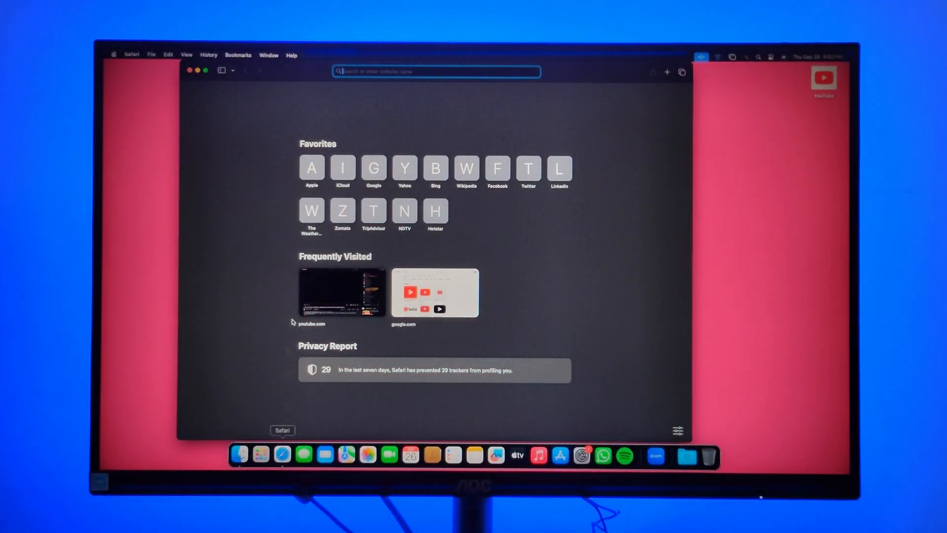
{"action": "left_click", "coordinate": [435, 293]}
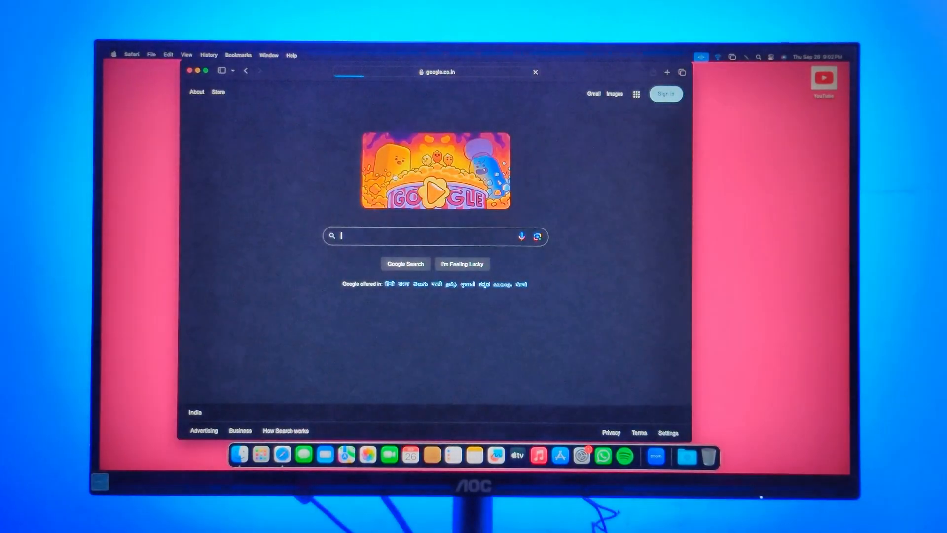
{"action": "left_click", "coordinate": [418, 236]}
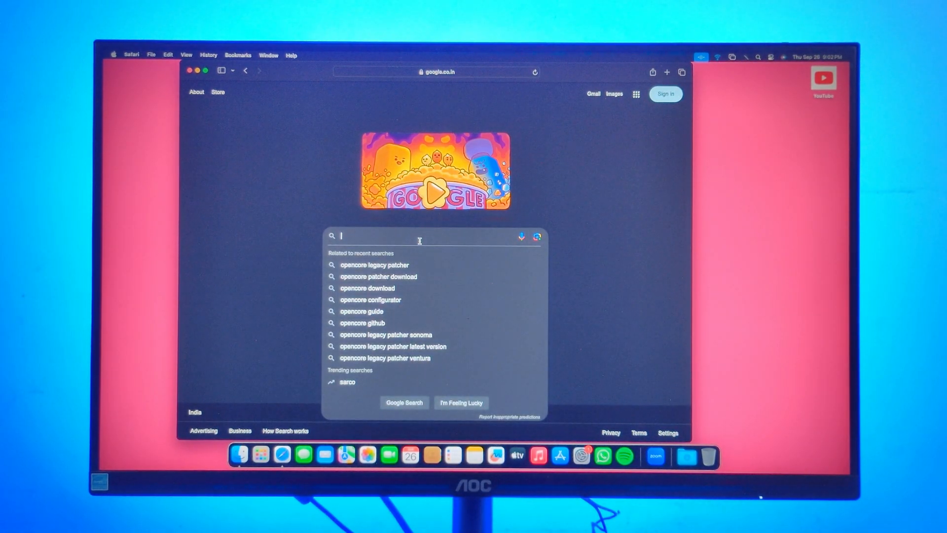
{"action": "type", "text": "opencore configurator"}
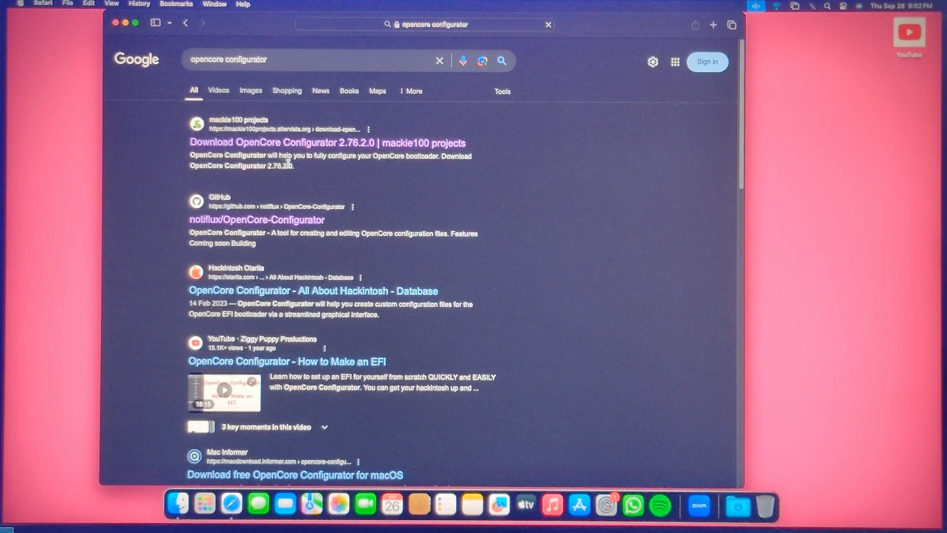
Open the OpenCore Configurator download page from the Google results
{"action": "left_click", "coordinate": [325, 142]}
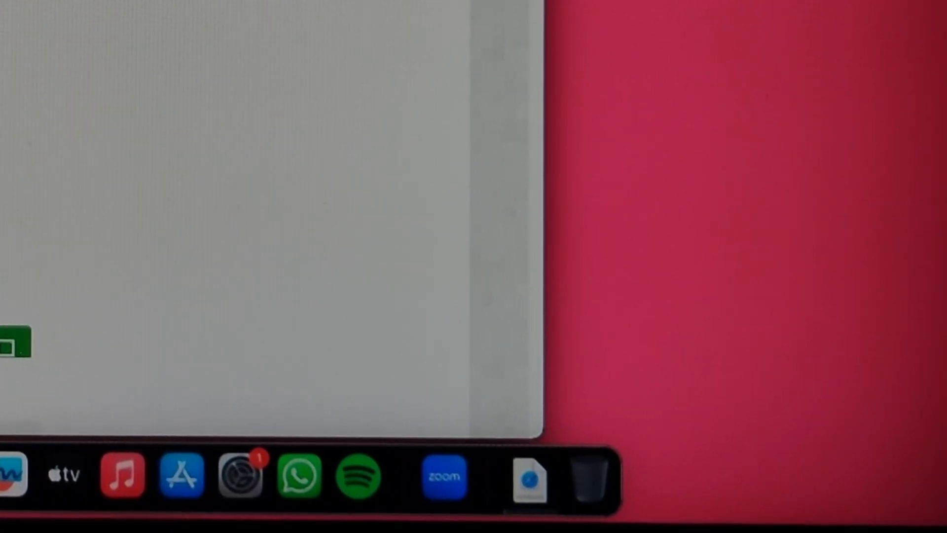
{"action": "mouse_move", "coordinate": [531, 492]}
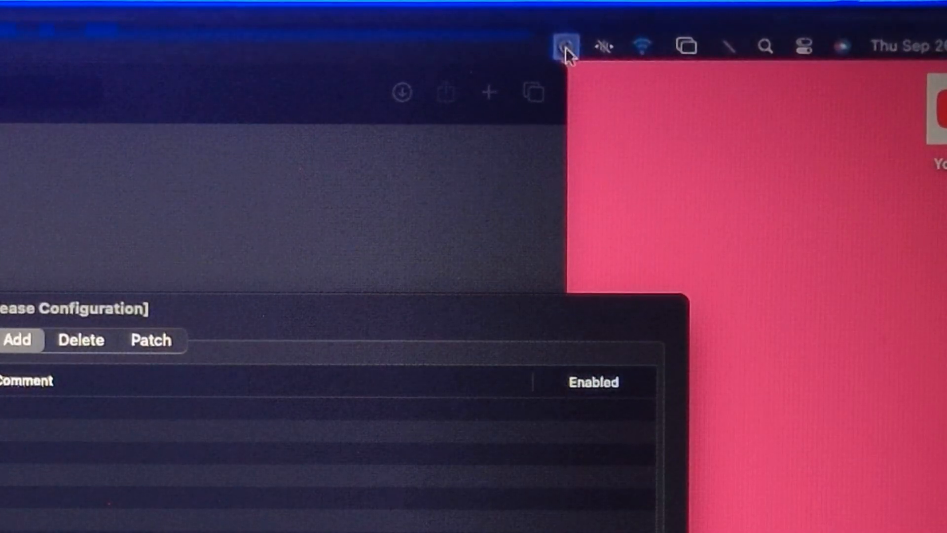
Mount the disk0s1 EFI partition, authorising with the admin password
{"action": "left_click", "coordinate": [563, 43]}
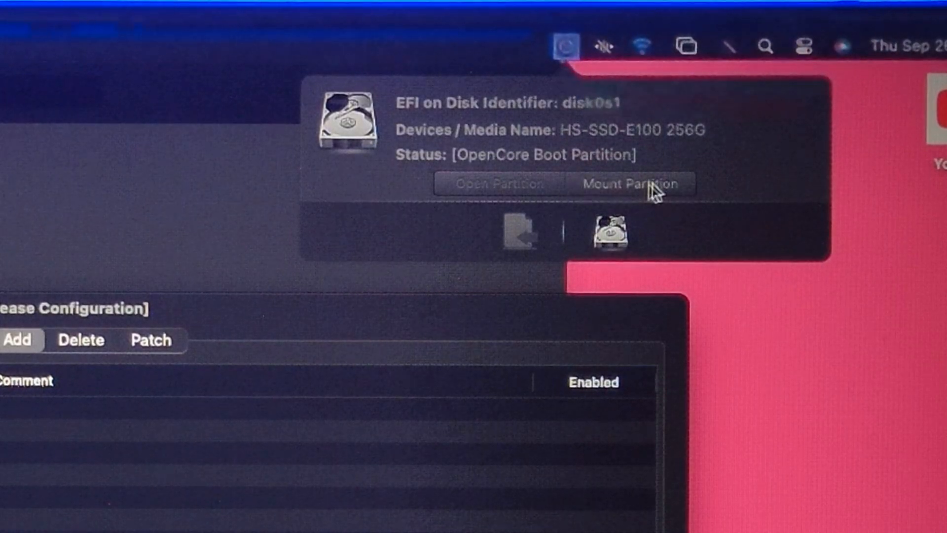
{"action": "left_click", "coordinate": [630, 184]}
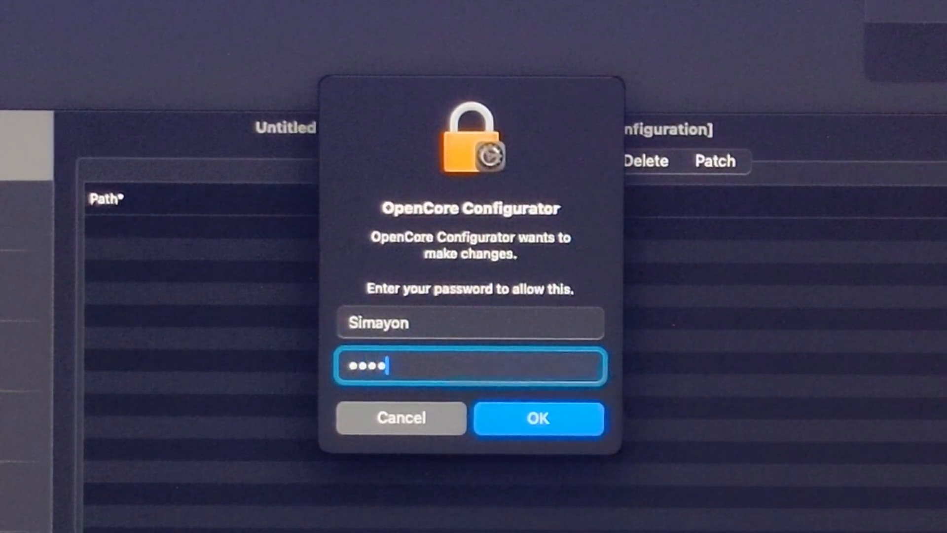
{"action": "left_click", "coordinate": [539, 418]}
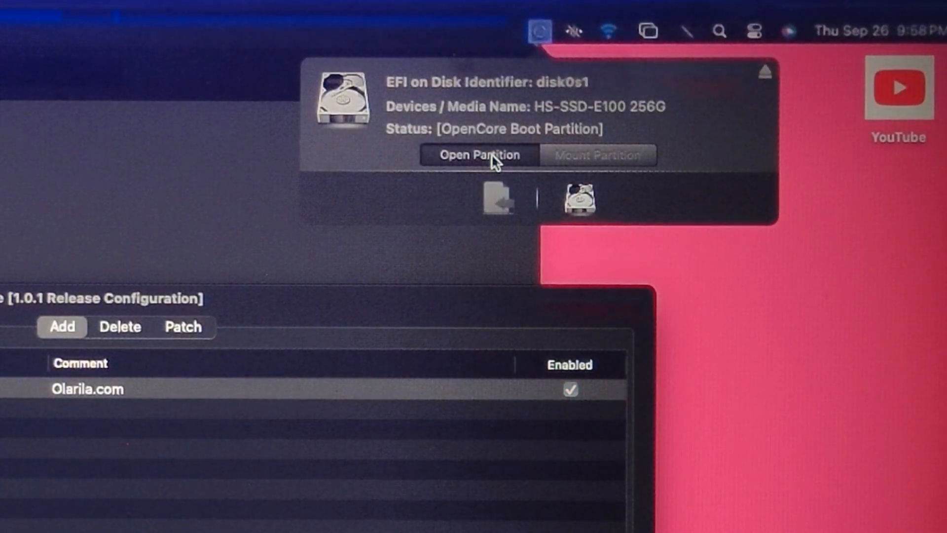
Open the mounted EFI partition in Finder and browse into EFI, then OC
{"action": "left_click", "coordinate": [481, 154]}
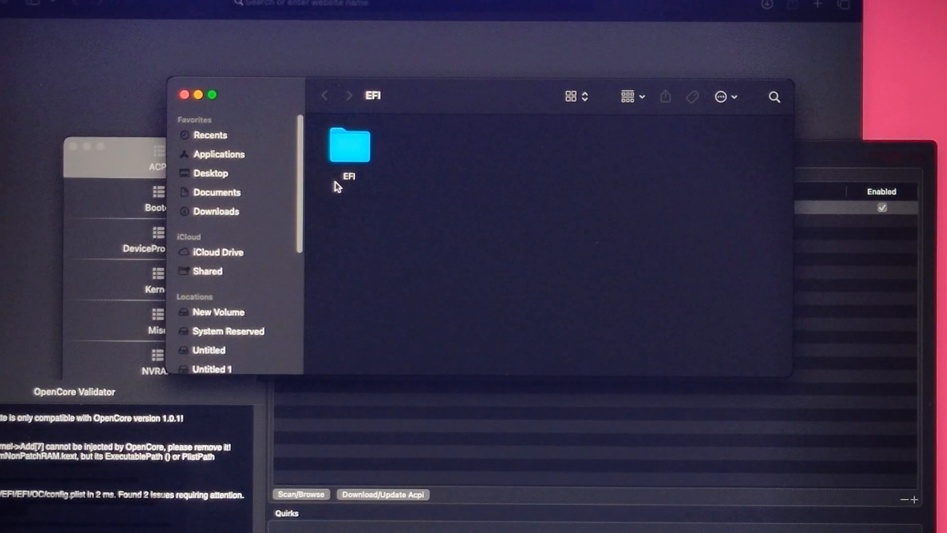
{"action": "double_click", "coordinate": [349, 145]}
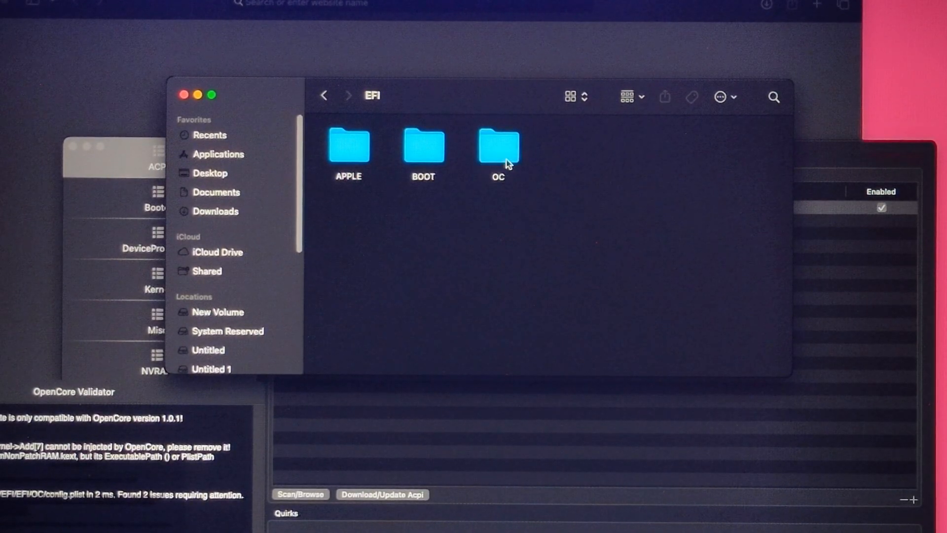
{"action": "double_click", "coordinate": [499, 146]}
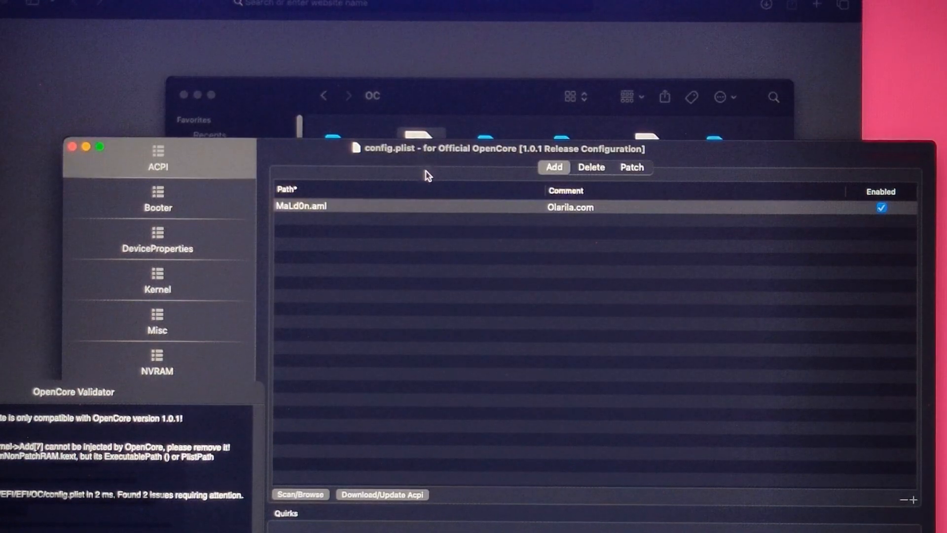
Edit the NVRAM 7C436110 boot-args value to new arguments beginning with 'amfi'
{"action": "left_click", "coordinate": [157, 363]}
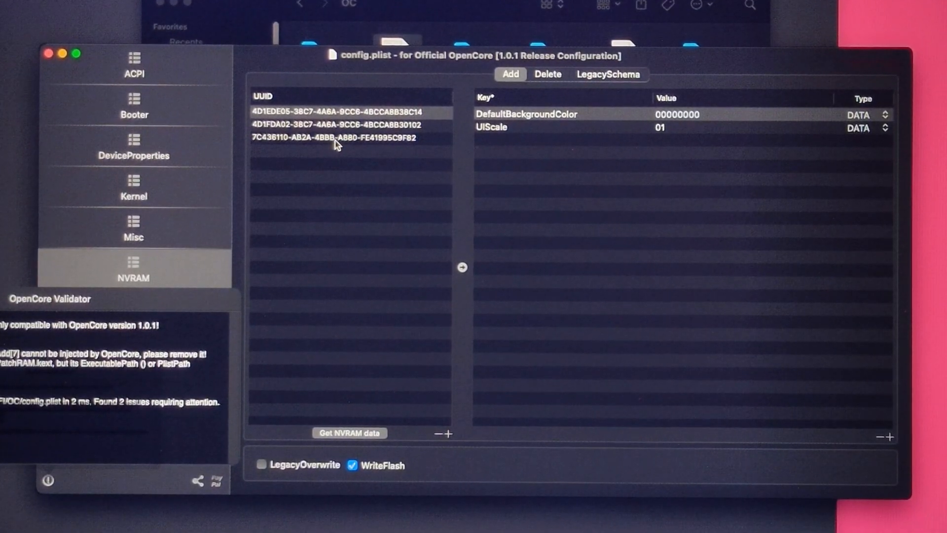
{"action": "left_click", "coordinate": [340, 138]}
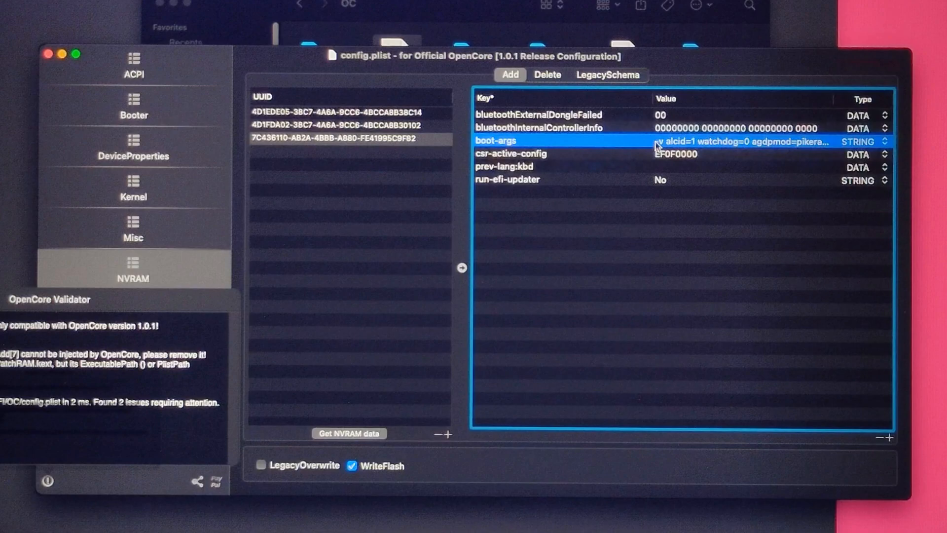
{"action": "double_click", "coordinate": [742, 141]}
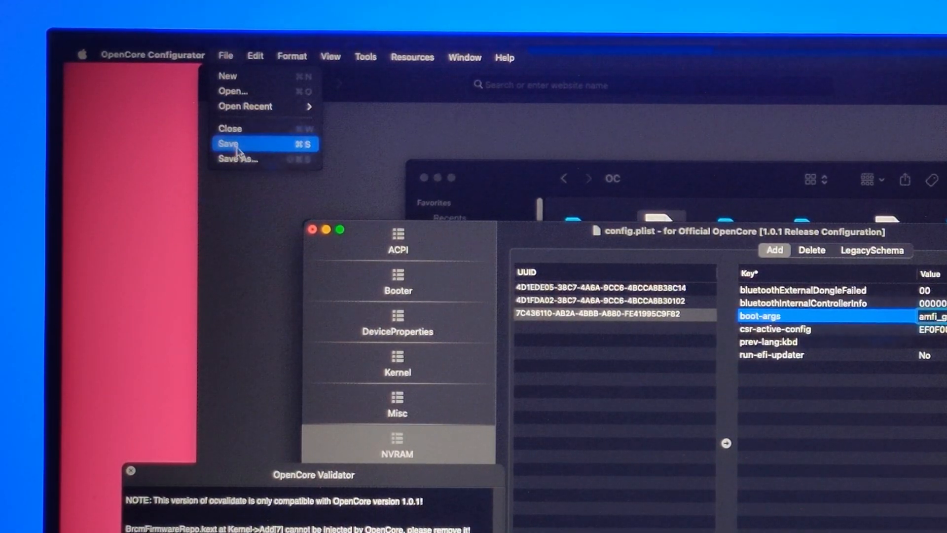
Save the edited config.plist, then restart the computer from the power options
{"action": "left_click", "coordinate": [235, 143]}
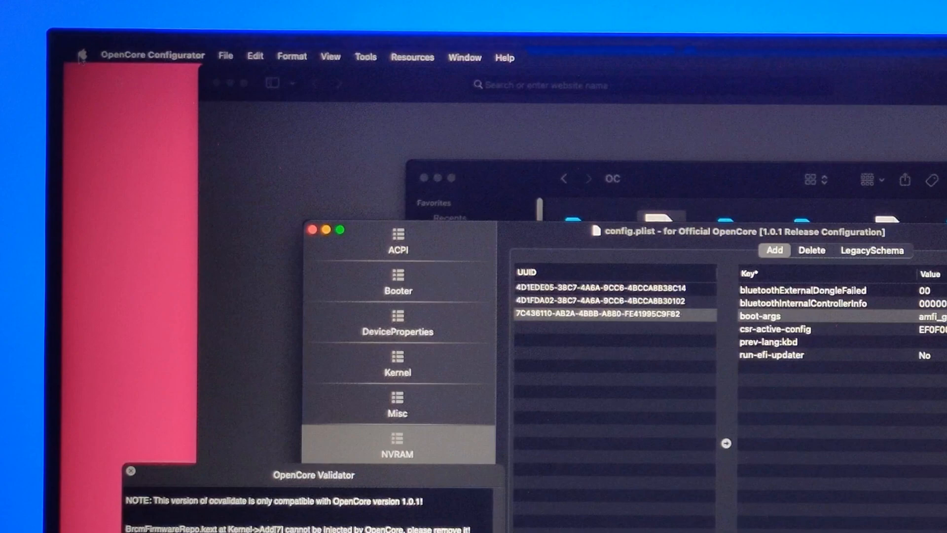
{"action": "left_click", "coordinate": [84, 54]}
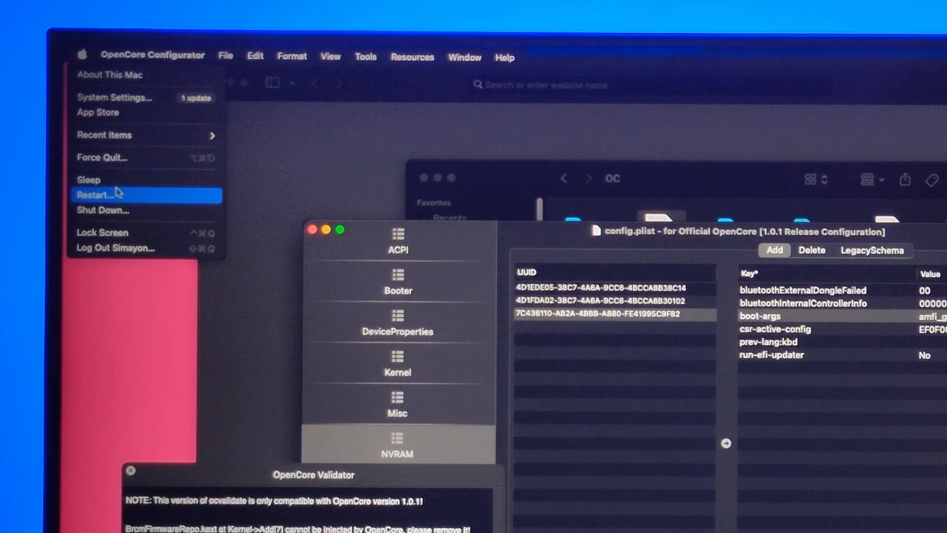
{"action": "left_click", "coordinate": [116, 194]}
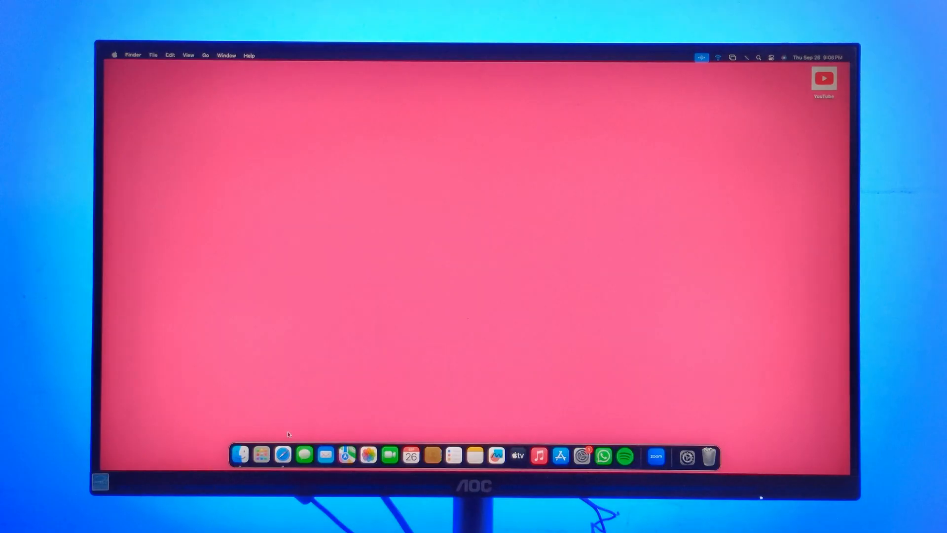
{"action": "mouse_move", "coordinate": [282, 465]}
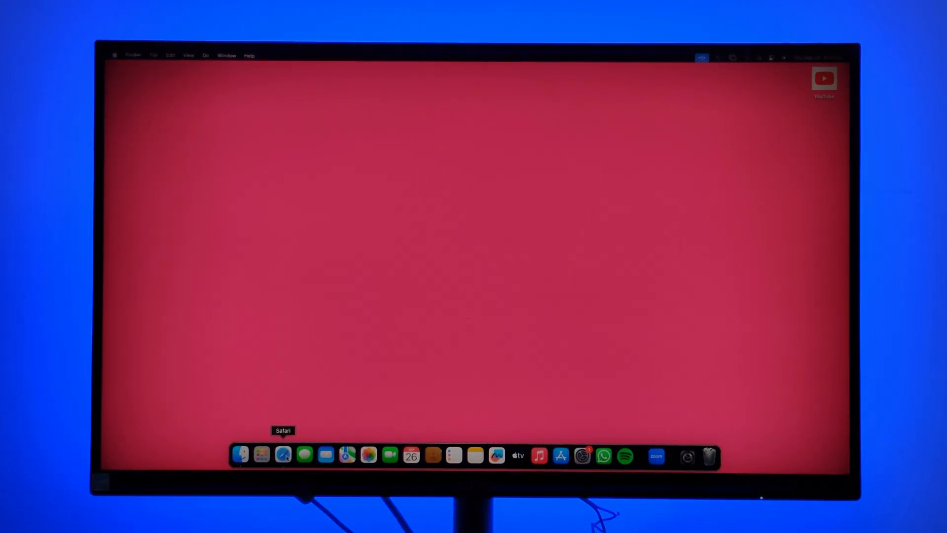
Launch Safari and run a Google search for 'opencore legacy patcher'
{"action": "left_click", "coordinate": [283, 455]}
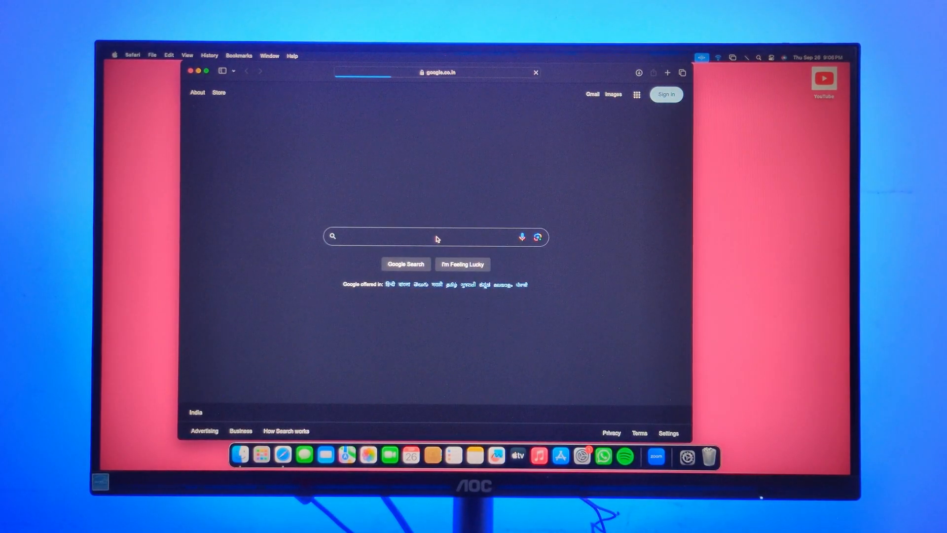
{"action": "left_click", "coordinate": [437, 237]}
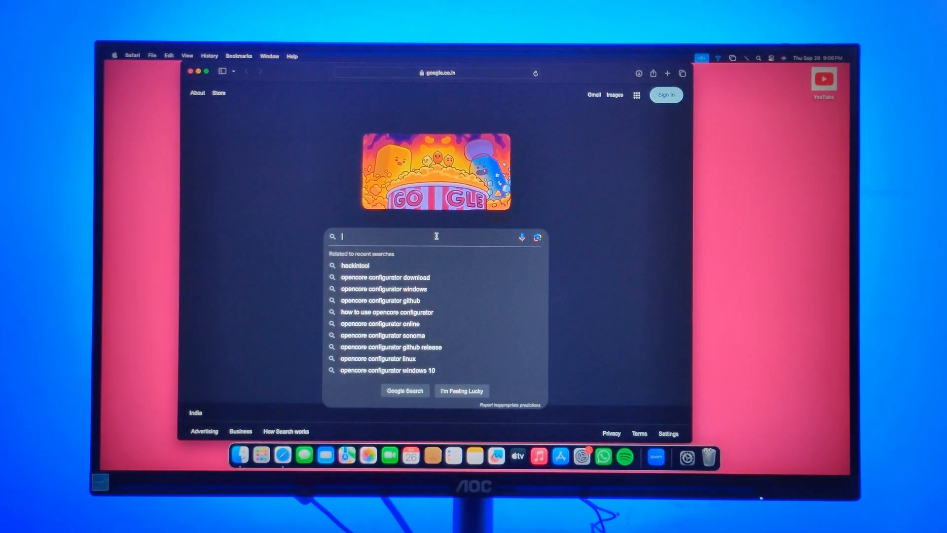
{"action": "type", "text": "opencore legacy patcher"}
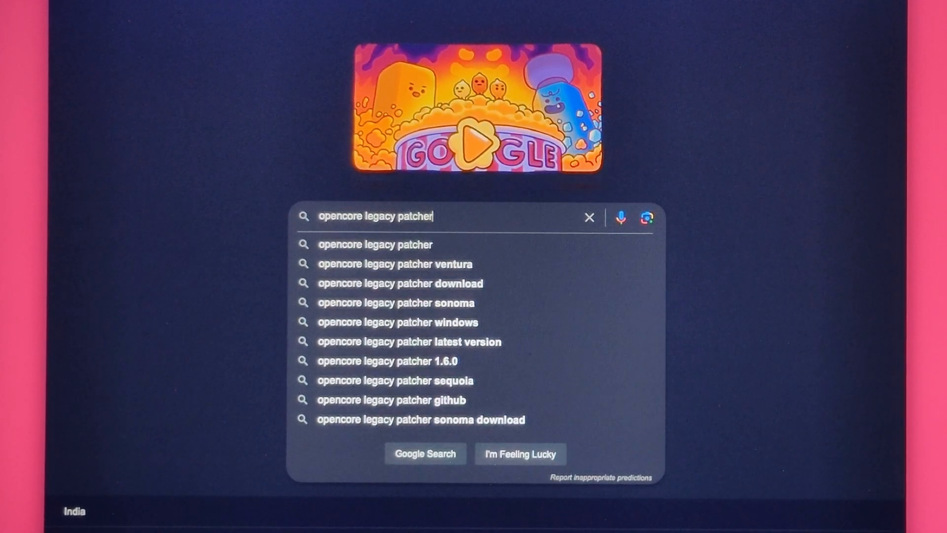
{"action": "key", "text": "Enter"}
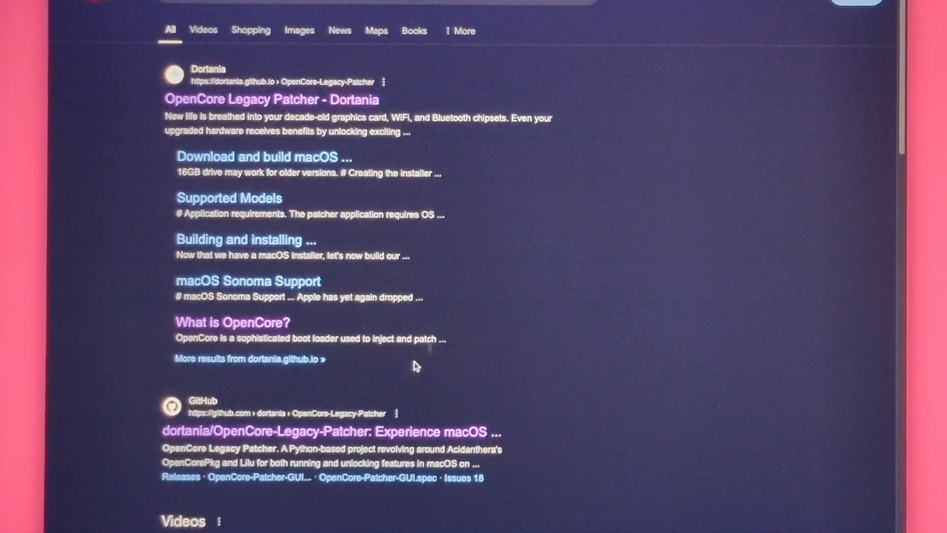
Open the OpenCore Legacy Patcher 2.0.1 release on GitHub and scroll to Assets
{"action": "scroll", "scroll_direction": "down", "scroll_amount": 3}
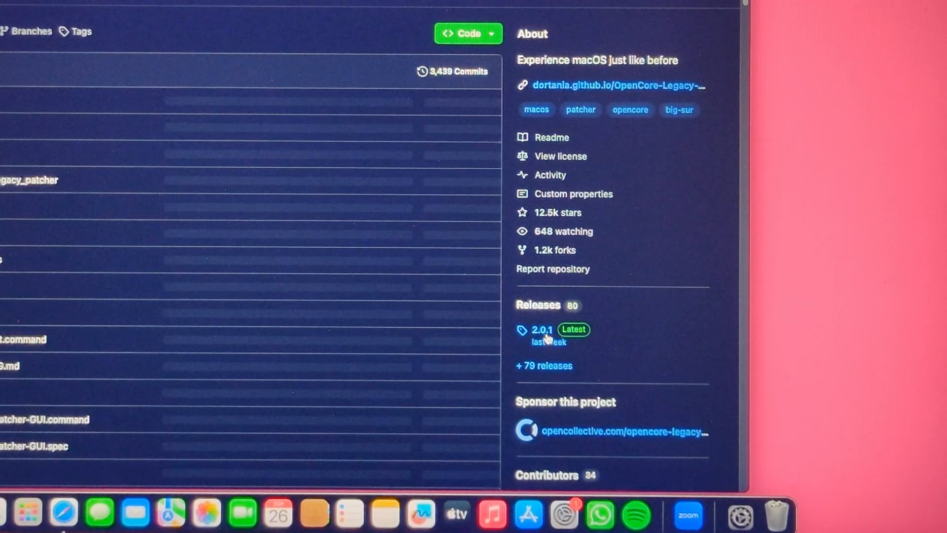
{"action": "left_click", "coordinate": [542, 330]}
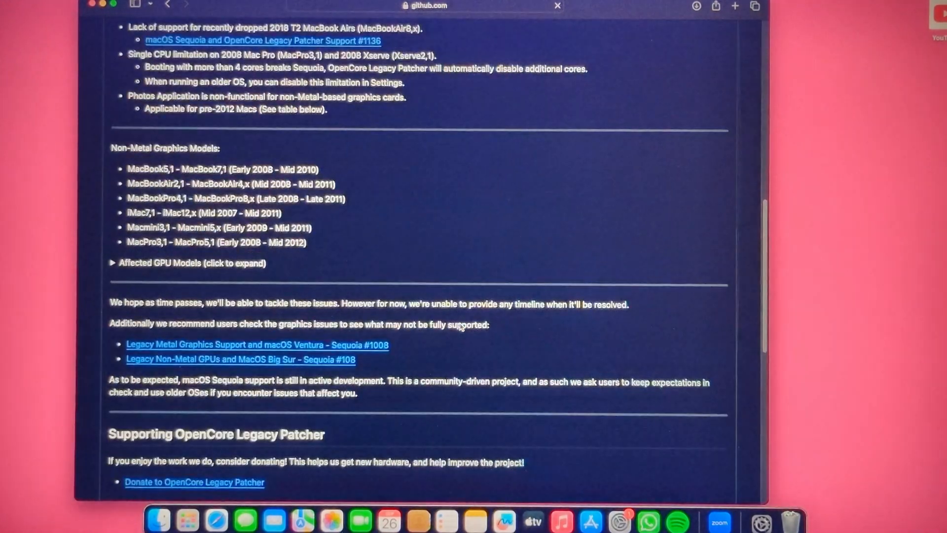
{"action": "scroll", "scroll_direction": "down", "scroll_amount": 3}
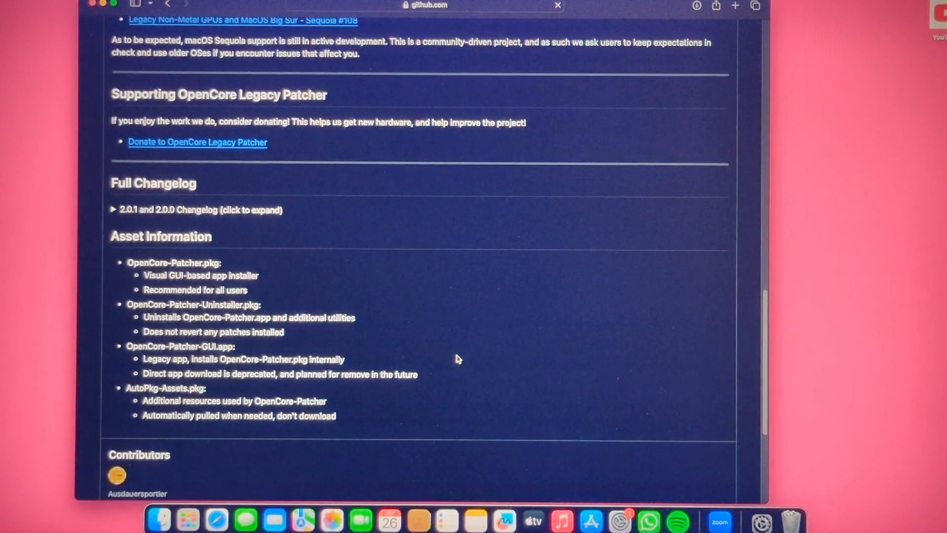
{"action": "scroll", "scroll_direction": "down", "scroll_amount": 3}
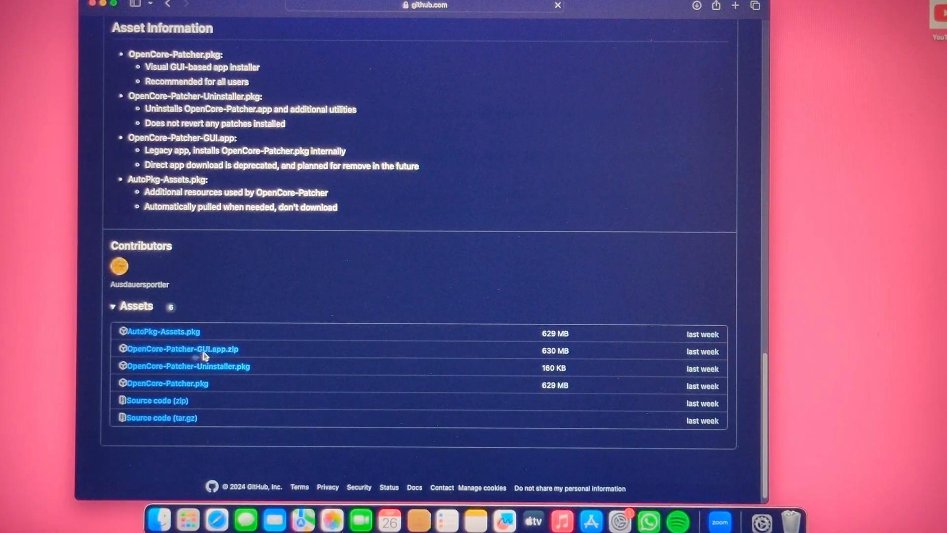
{"action": "mouse_move", "coordinate": [190, 352]}
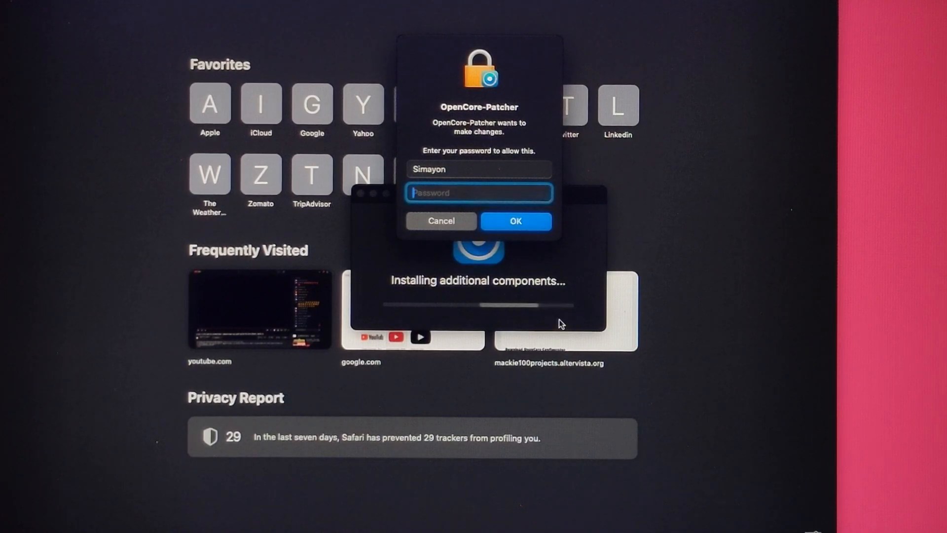
Enter the admin password to authorise OpenCore Legacy Patcher's component installation
{"action": "type", "text": "••••"}
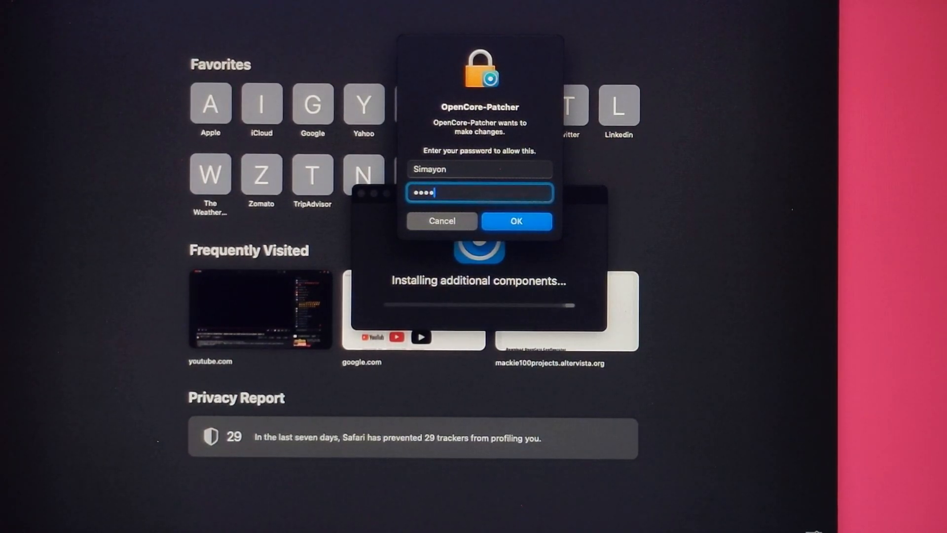
{"action": "left_click", "coordinate": [517, 221]}
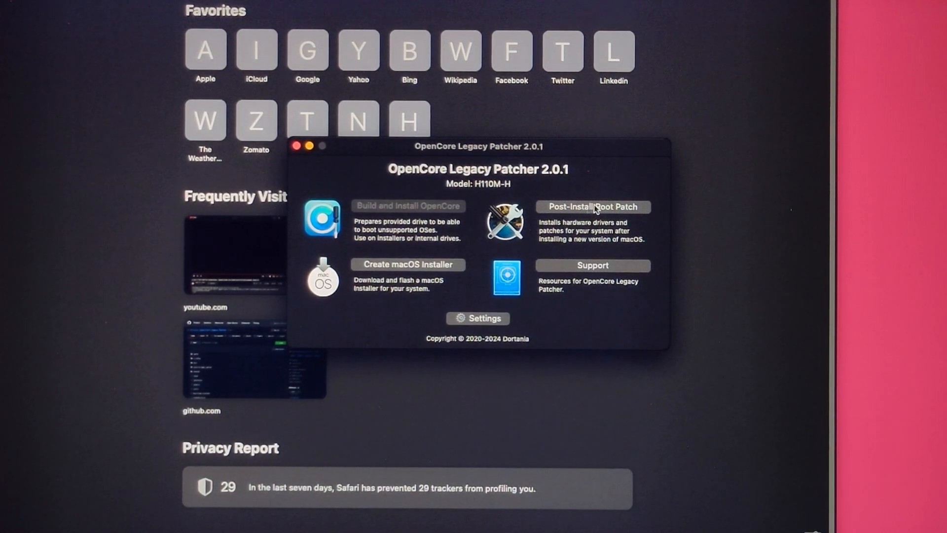
Start Post-Install Root Patching for Nvidia Kepler graphics and let it complete
{"action": "left_click", "coordinate": [594, 207]}
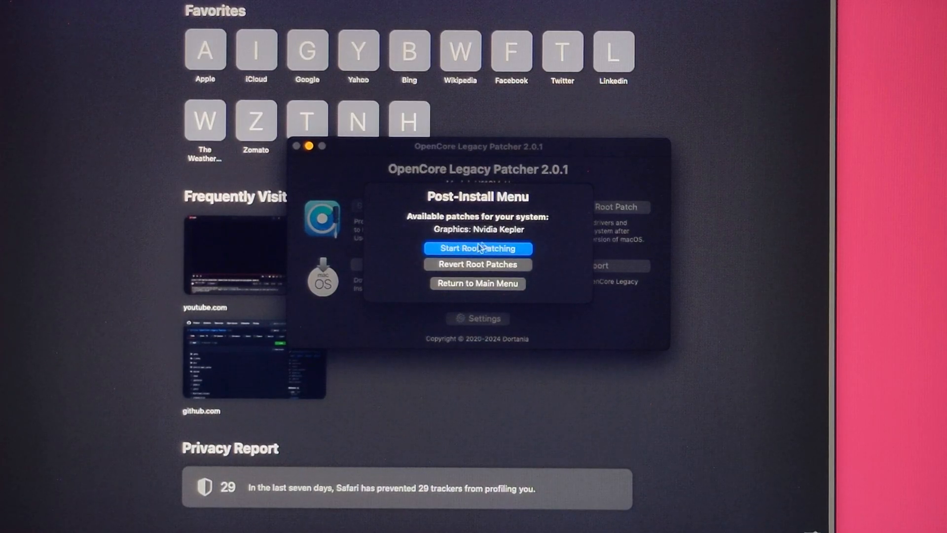
{"action": "left_click", "coordinate": [478, 283]}
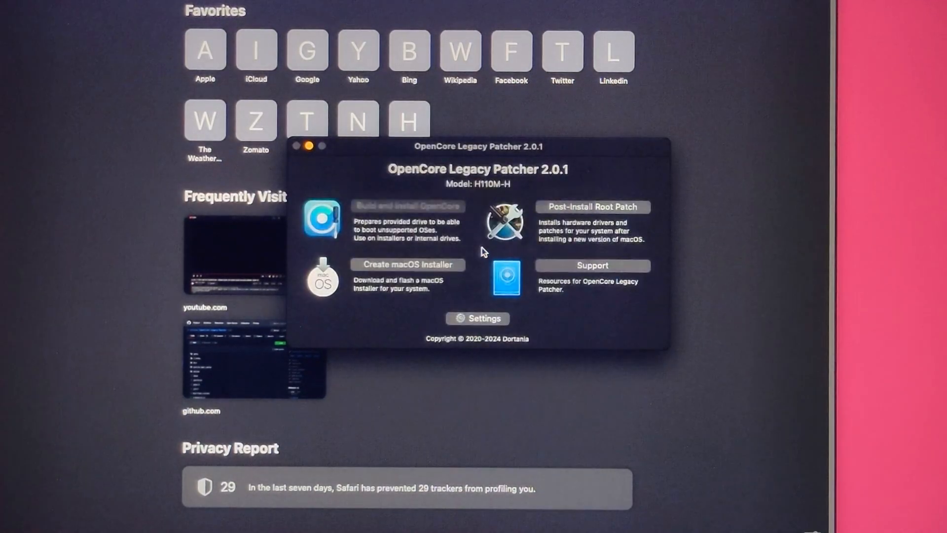
{"action": "left_click", "coordinate": [593, 206]}
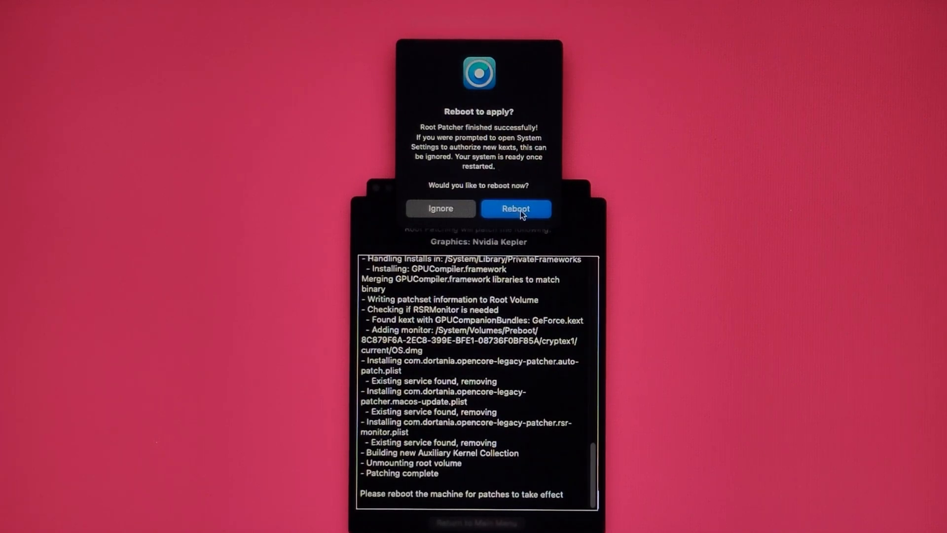
Restart to apply the Kepler root patches, then confirm About This Mac shows GeForce GT 710 on Sonoma 14.7
{"action": "left_click", "coordinate": [516, 209]}
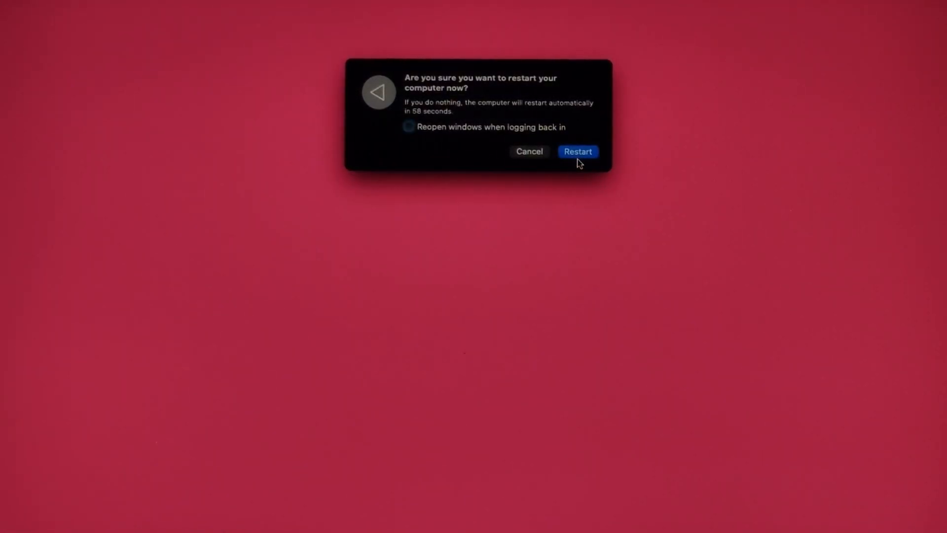
{"action": "left_click", "coordinate": [578, 152]}
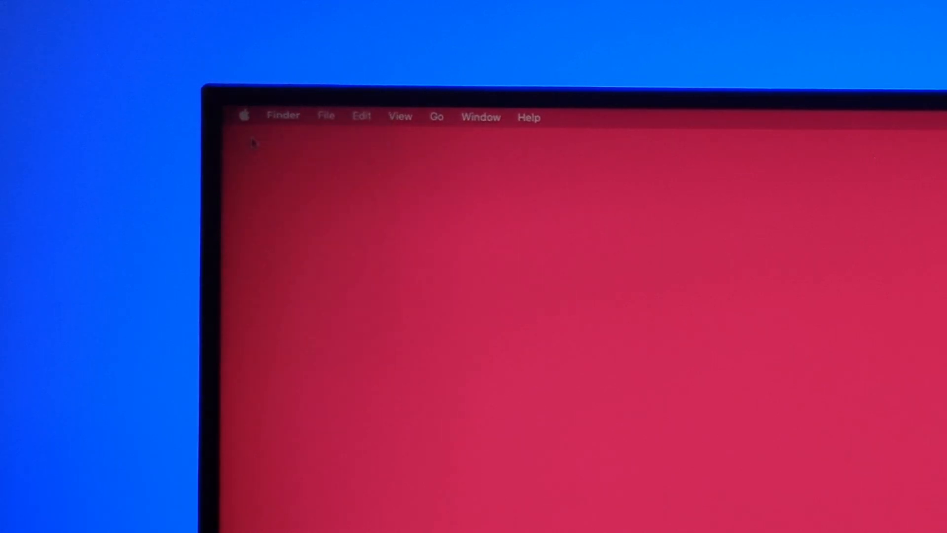
{"action": "left_click", "coordinate": [245, 114]}
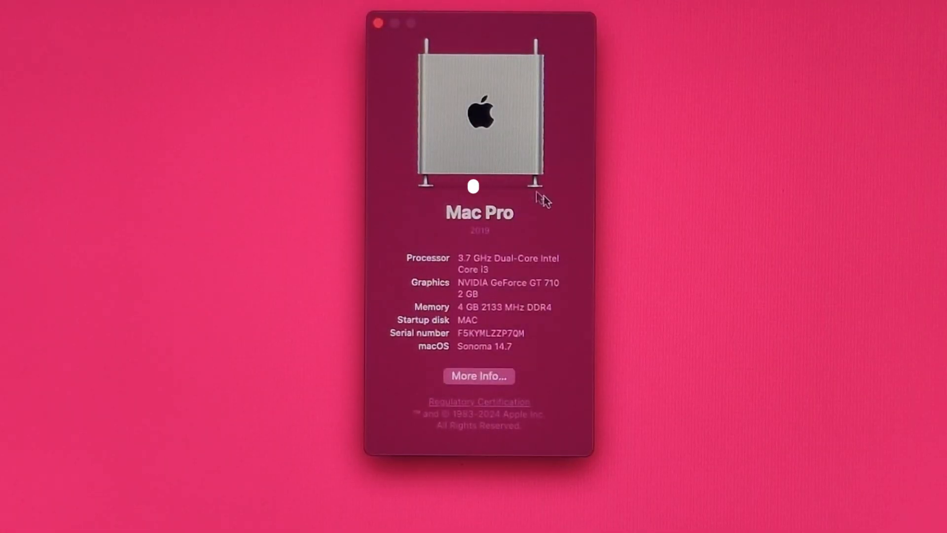